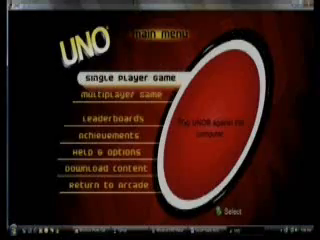
Step: Choose Multiplayer Game from the UNO main menu to reach the Player Match screen
click(117, 78)
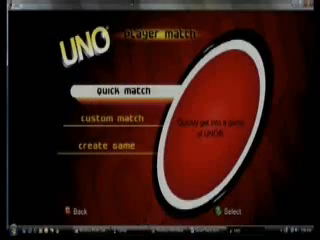